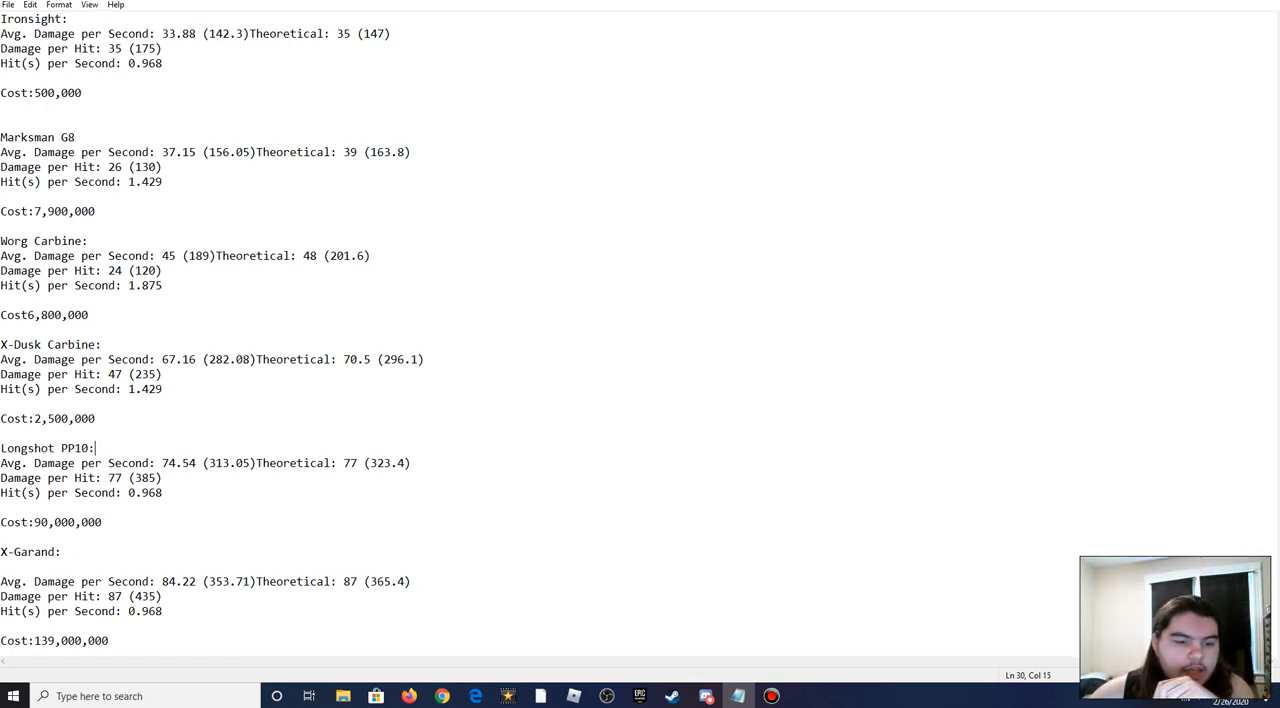
Step: Bring up Dead Frontier 2's main menu with Escape and choose a menu option
{"action": "double_click", "coordinate": [178, 462]}
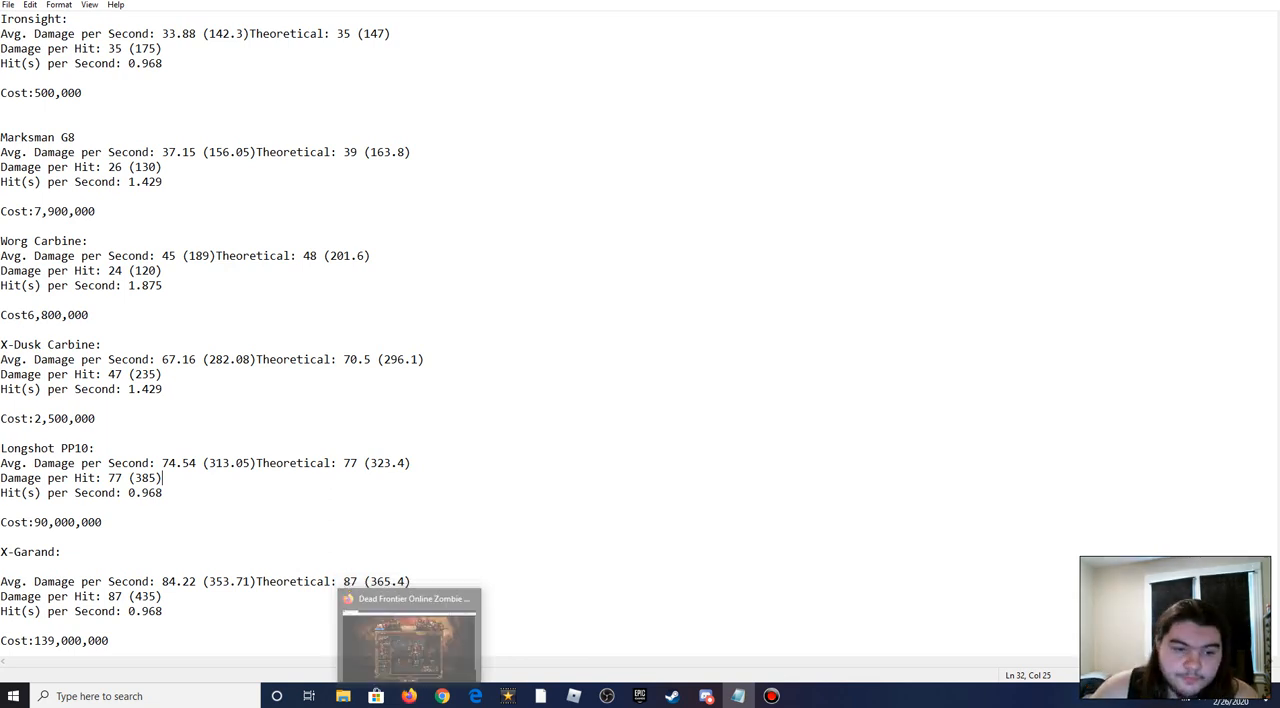
{"action": "double_click", "coordinate": [135, 477]}
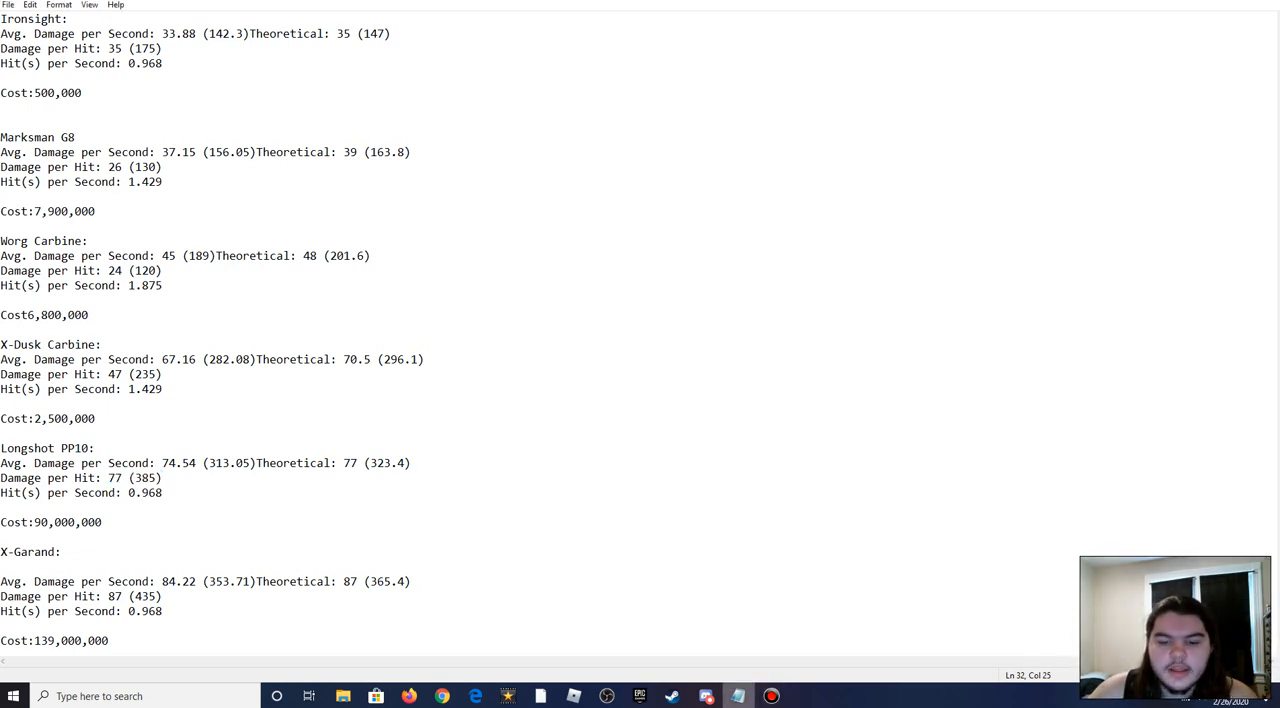
{"action": "mouse_move", "coordinate": [737, 695]}
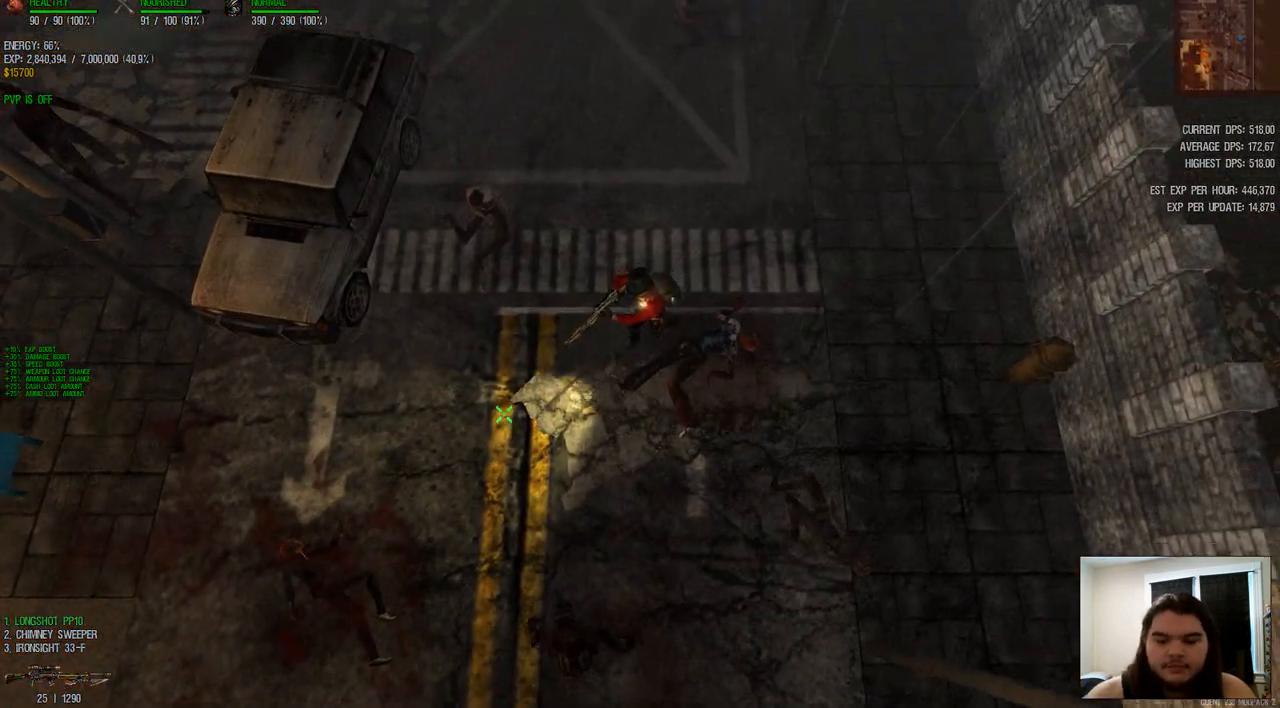
{"action": "key", "text": "Escape"}
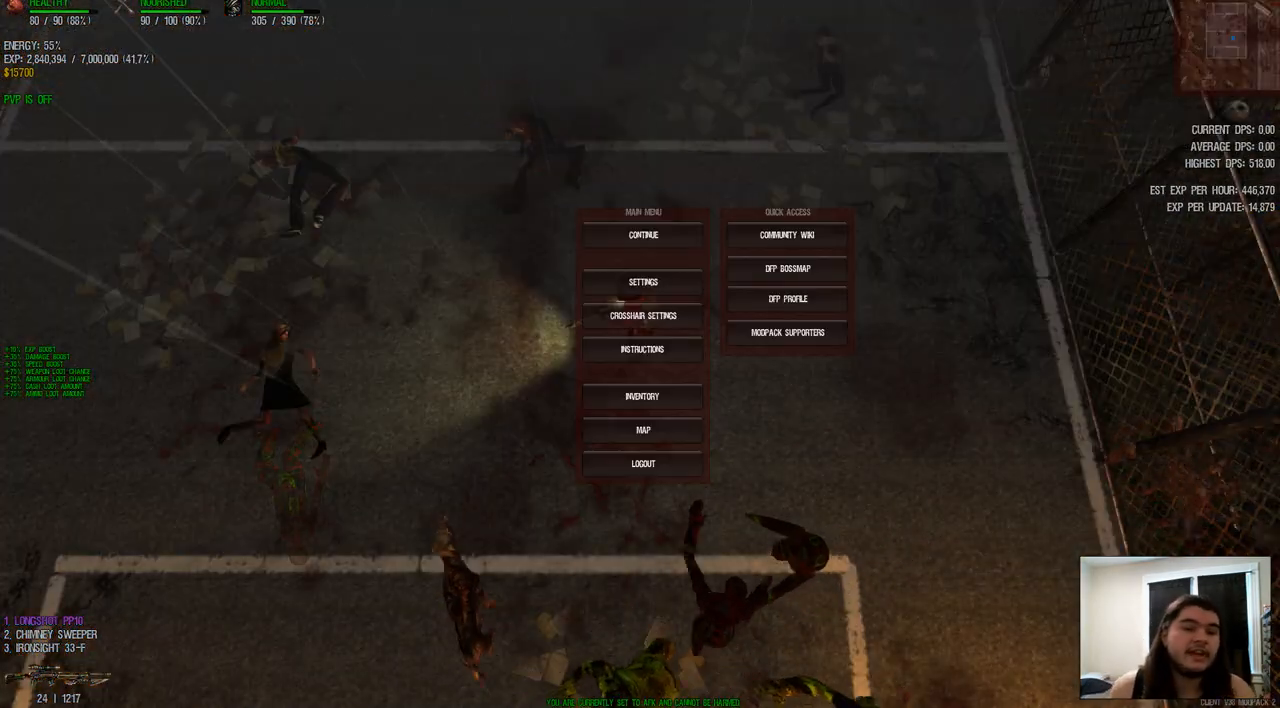
{"action": "mouse_move", "coordinate": [643, 234]}
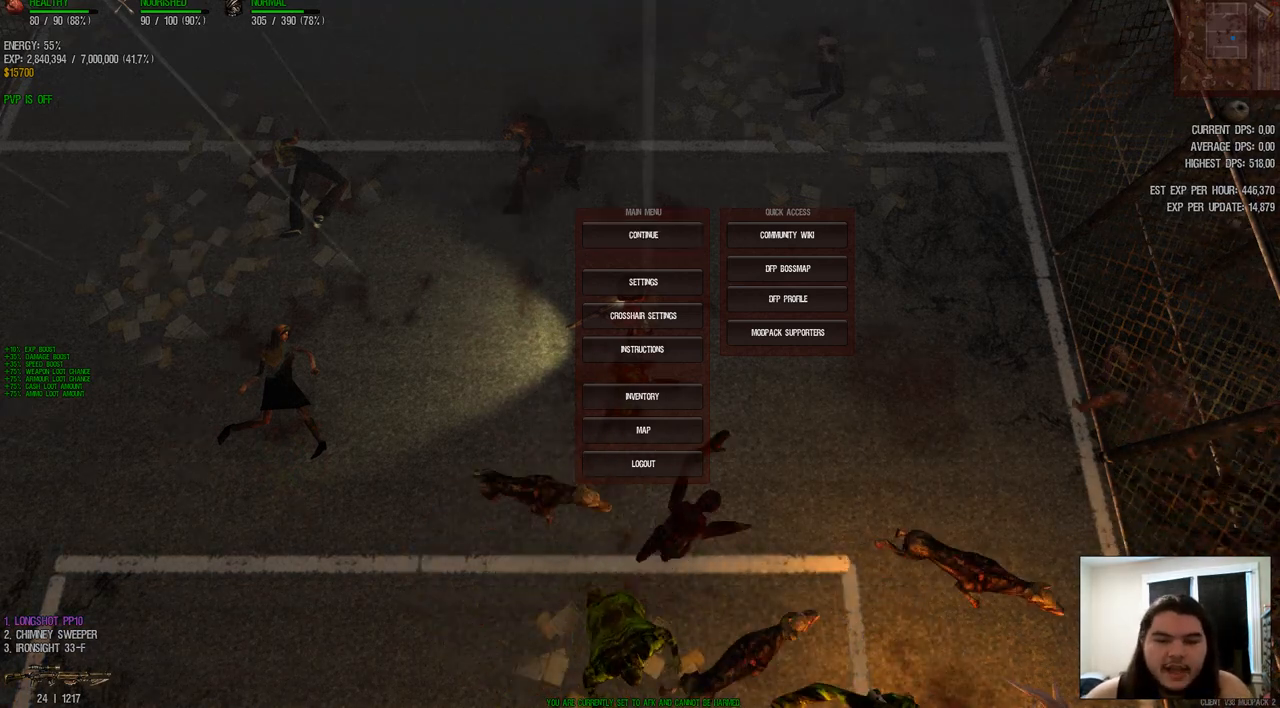
{"action": "left_click", "coordinate": [643, 234]}
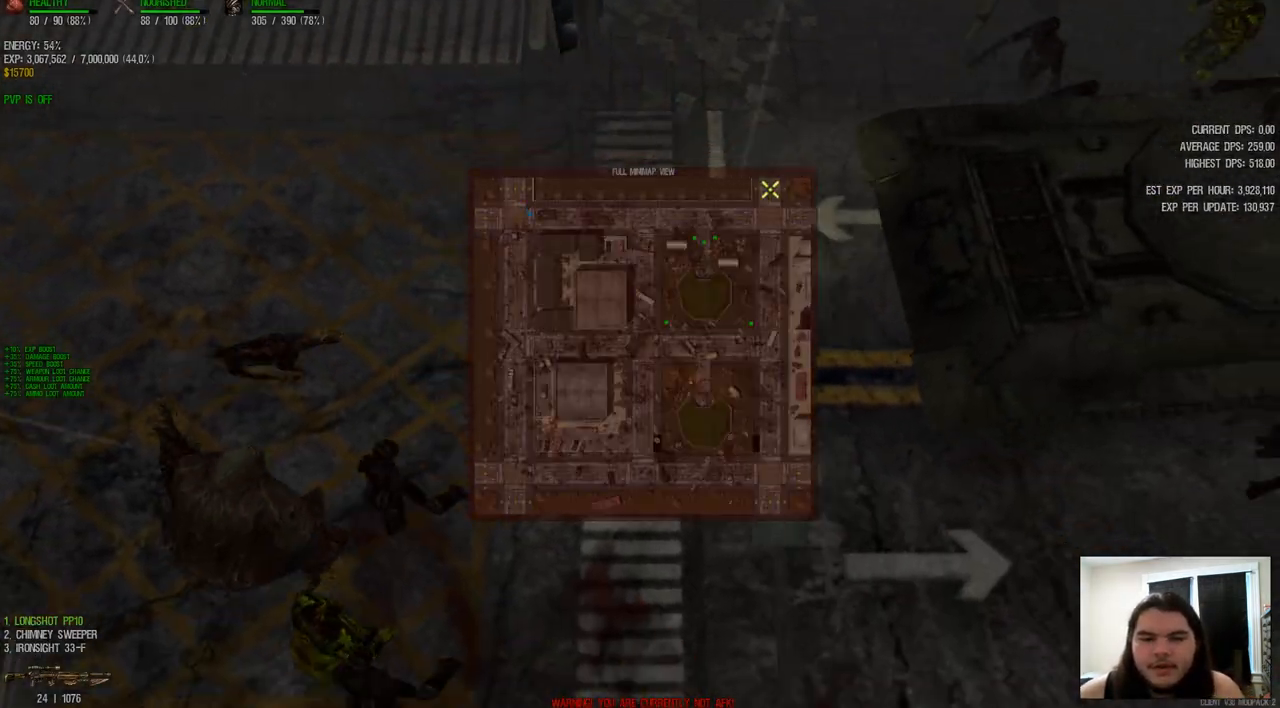
{"action": "left_click", "coordinate": [770, 188]}
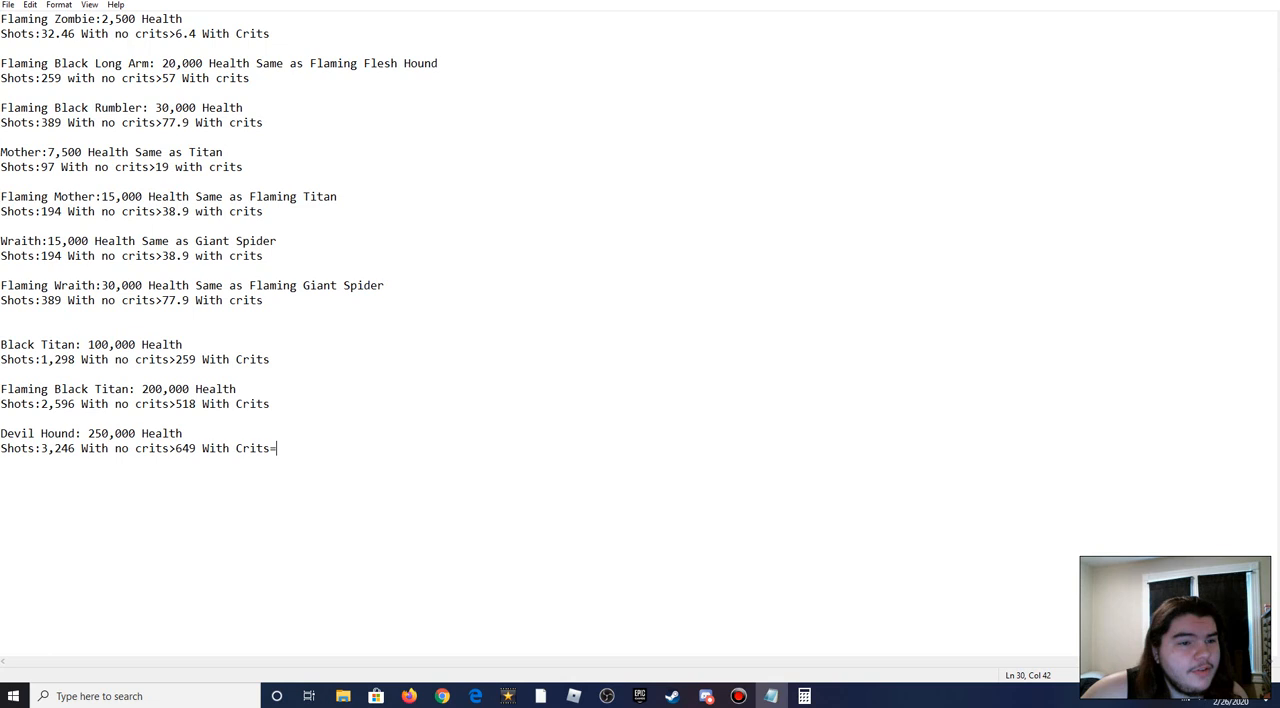
Step: Delete the trailing '=' after Devil Hound's '649 With Crits' and review the entries
{"action": "key", "text": "ctrl+a"}
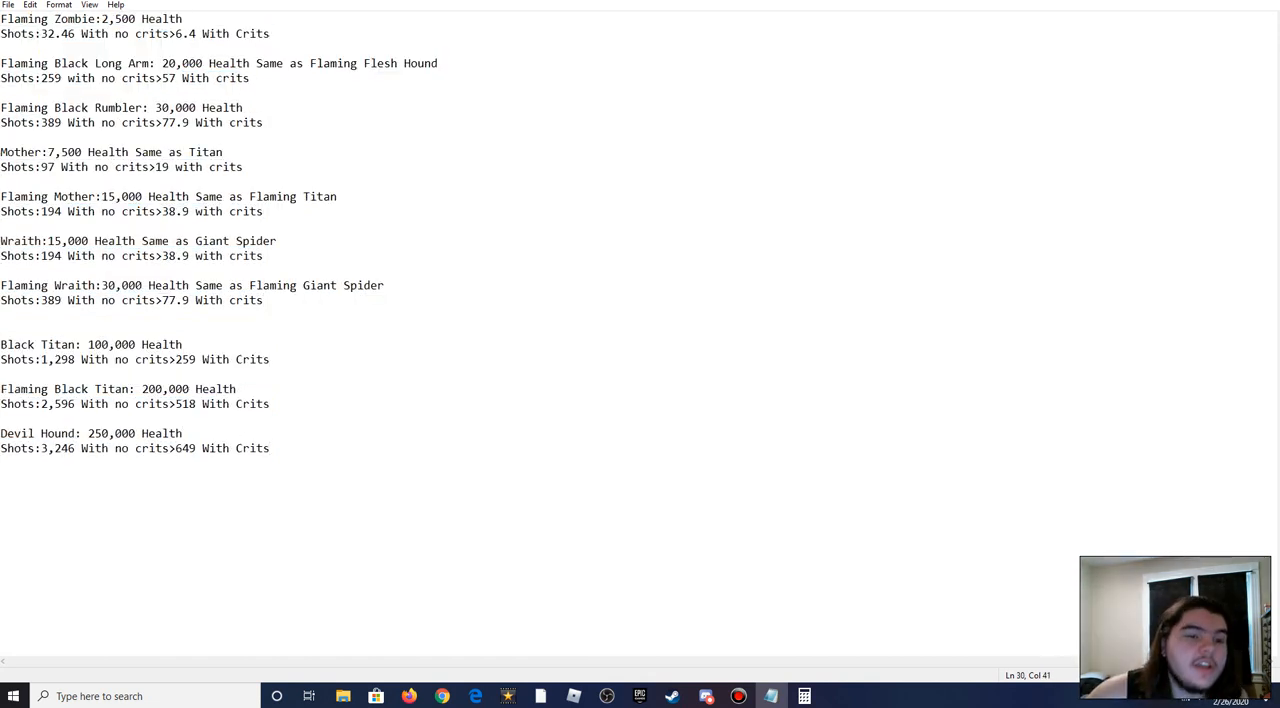
{"action": "left_click", "coordinate": [43, 33]}
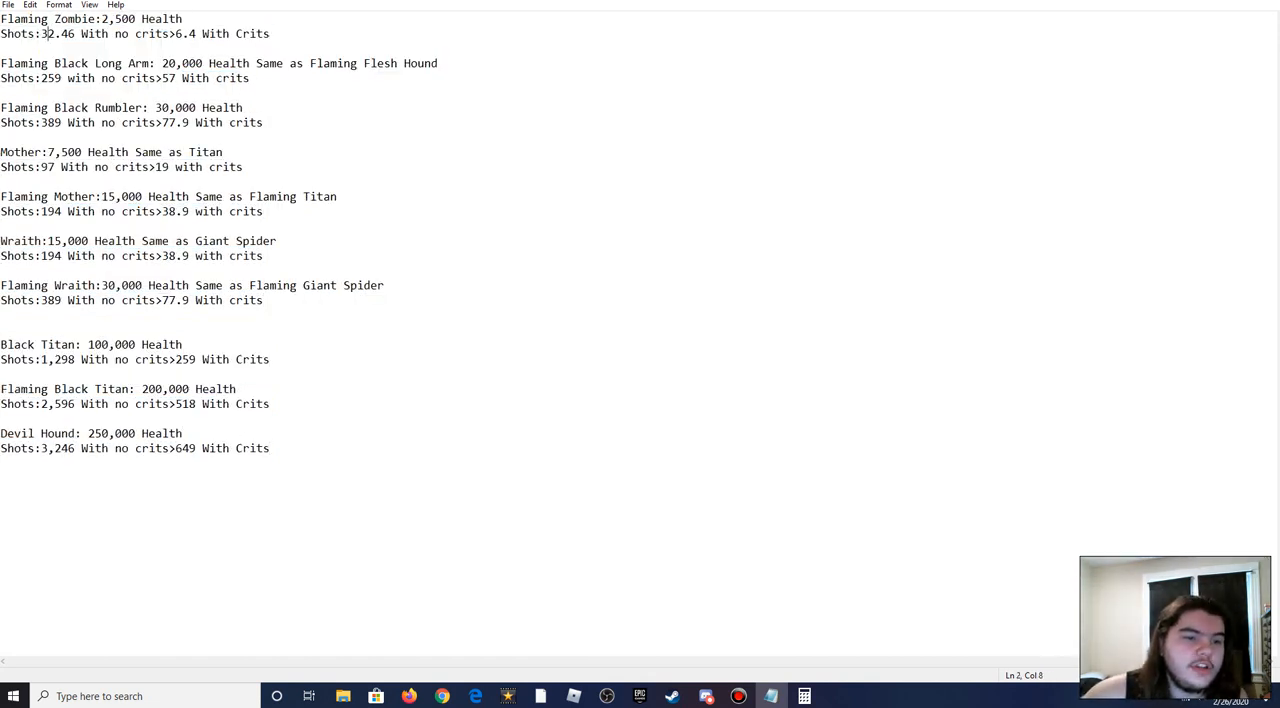
{"action": "left_click", "coordinate": [170, 33]}
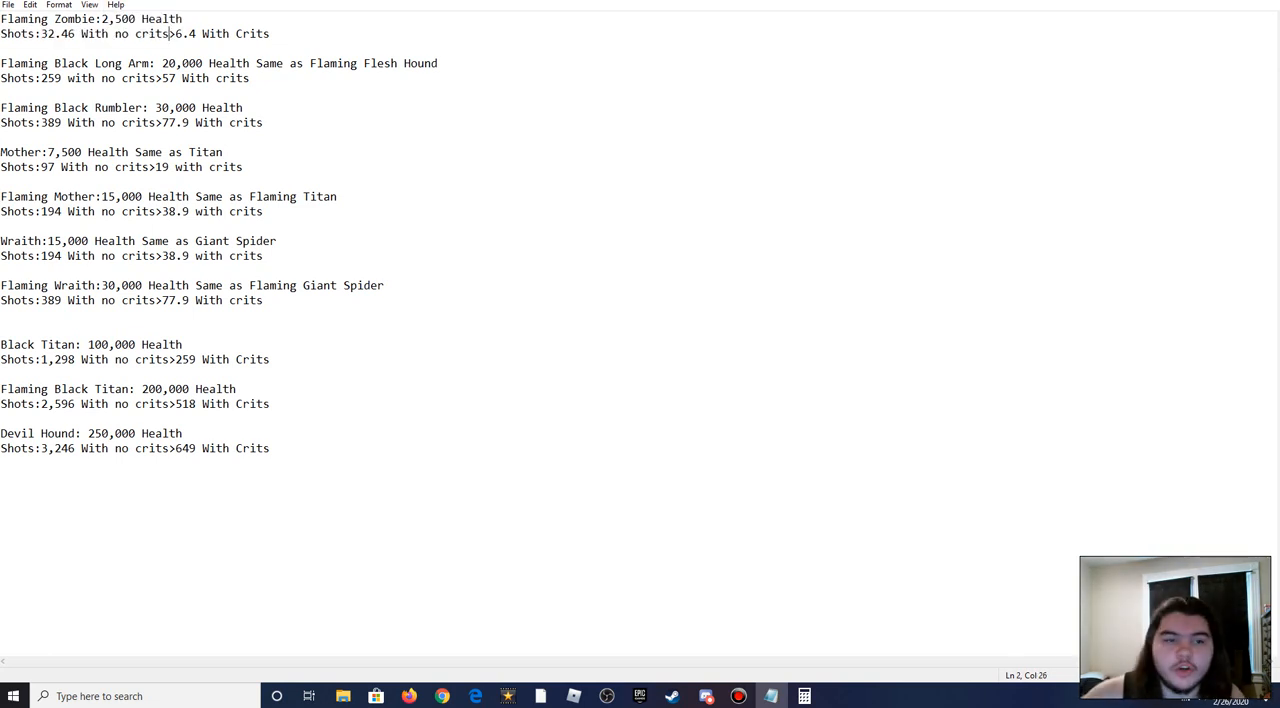
{"action": "double_click", "coordinate": [179, 33]}
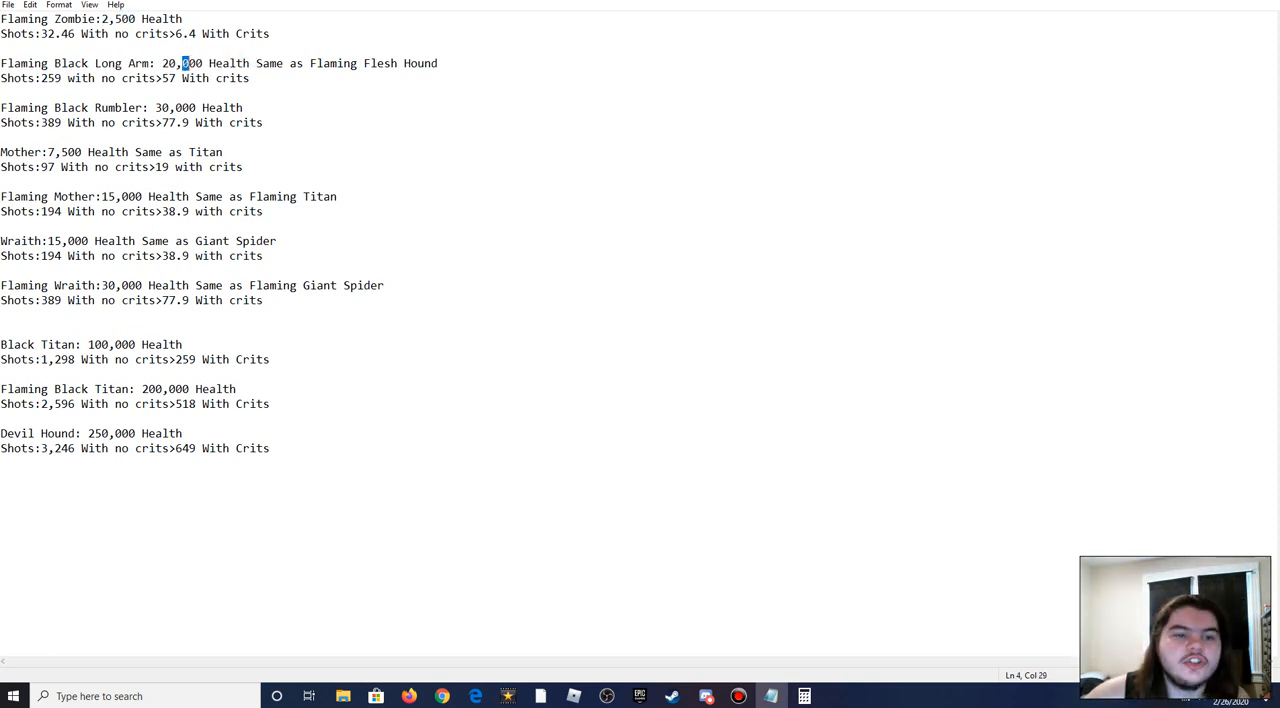
Step: Append damage-boost shot counts to the upper boss lines, from Flaming Zombie (4.8) through Wraith
{"action": "left_click_drag", "start_coordinate": [185, 63], "coordinate": [438, 63]}
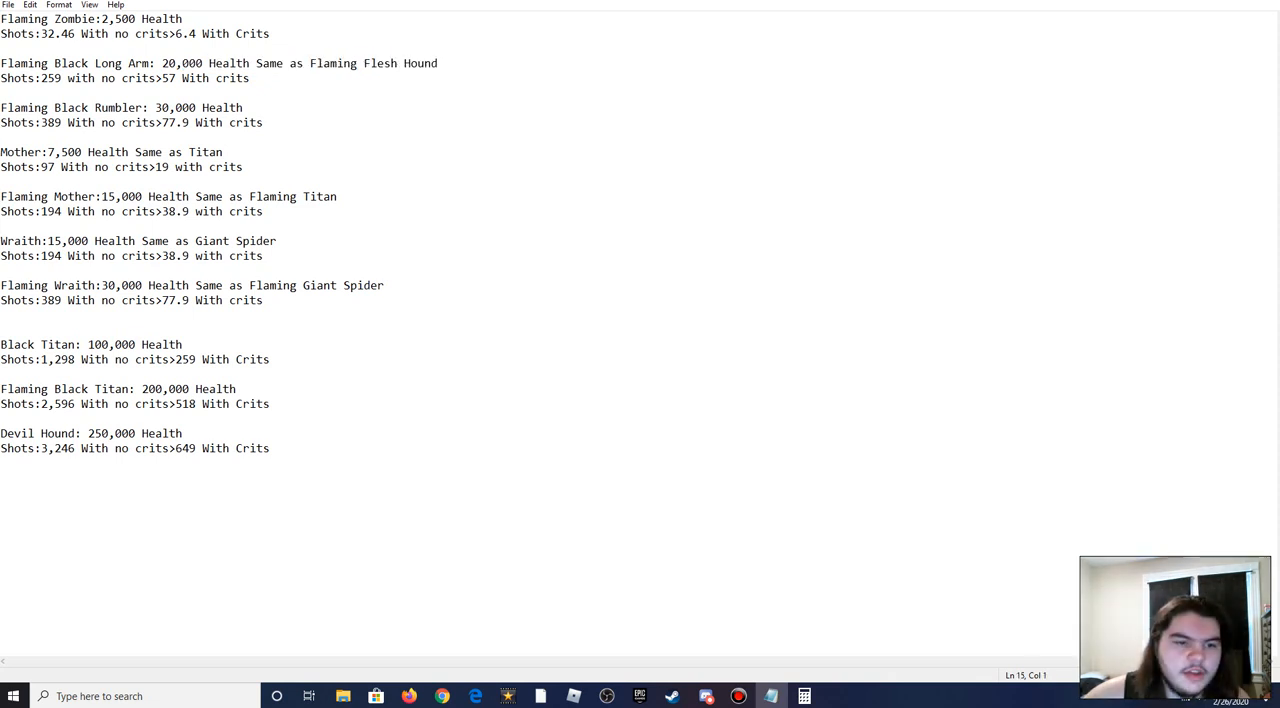
{"action": "left_click", "coordinate": [383, 285]}
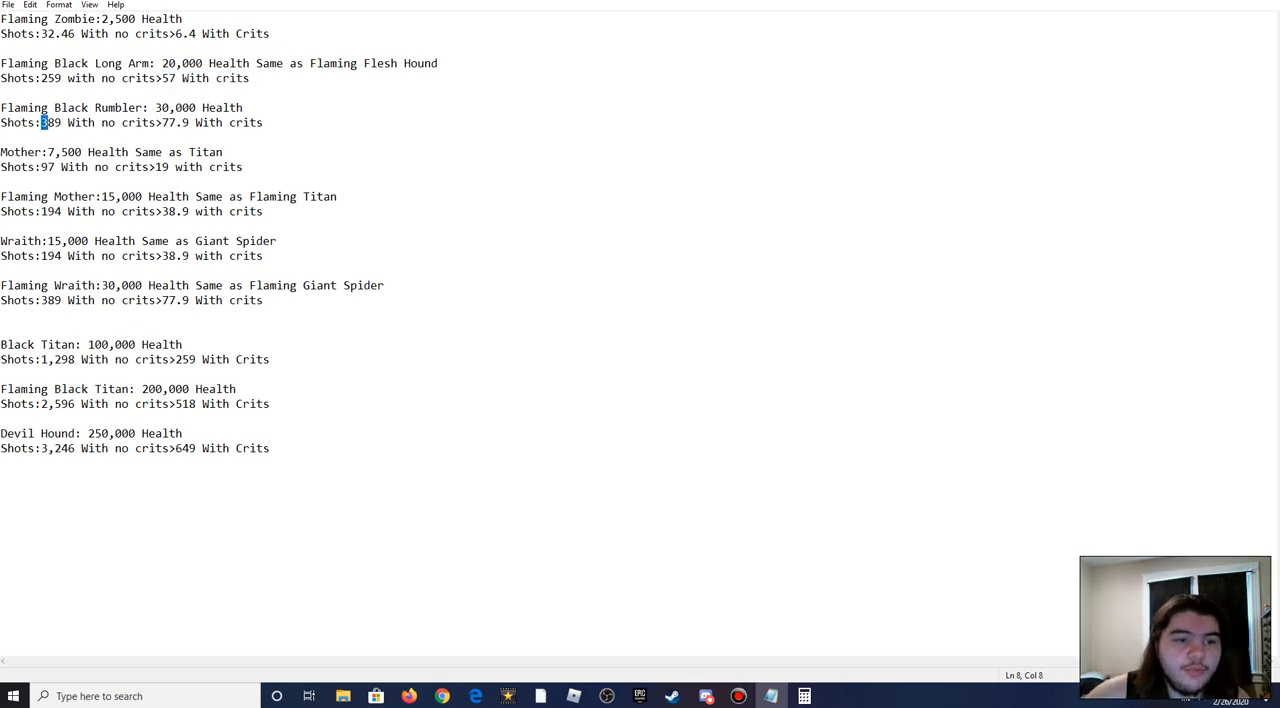
{"action": "left_click_drag", "start_coordinate": [171, 107], "coordinate": [228, 107]}
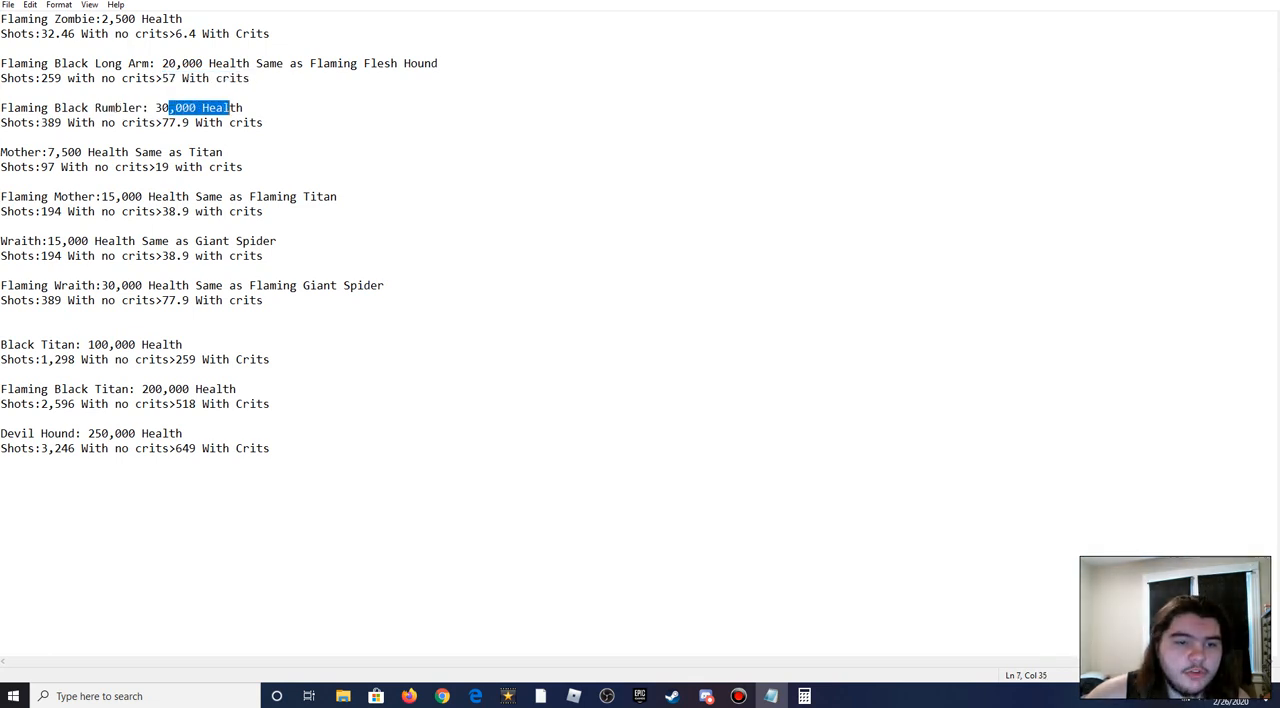
{"action": "left_click", "coordinate": [200, 122]}
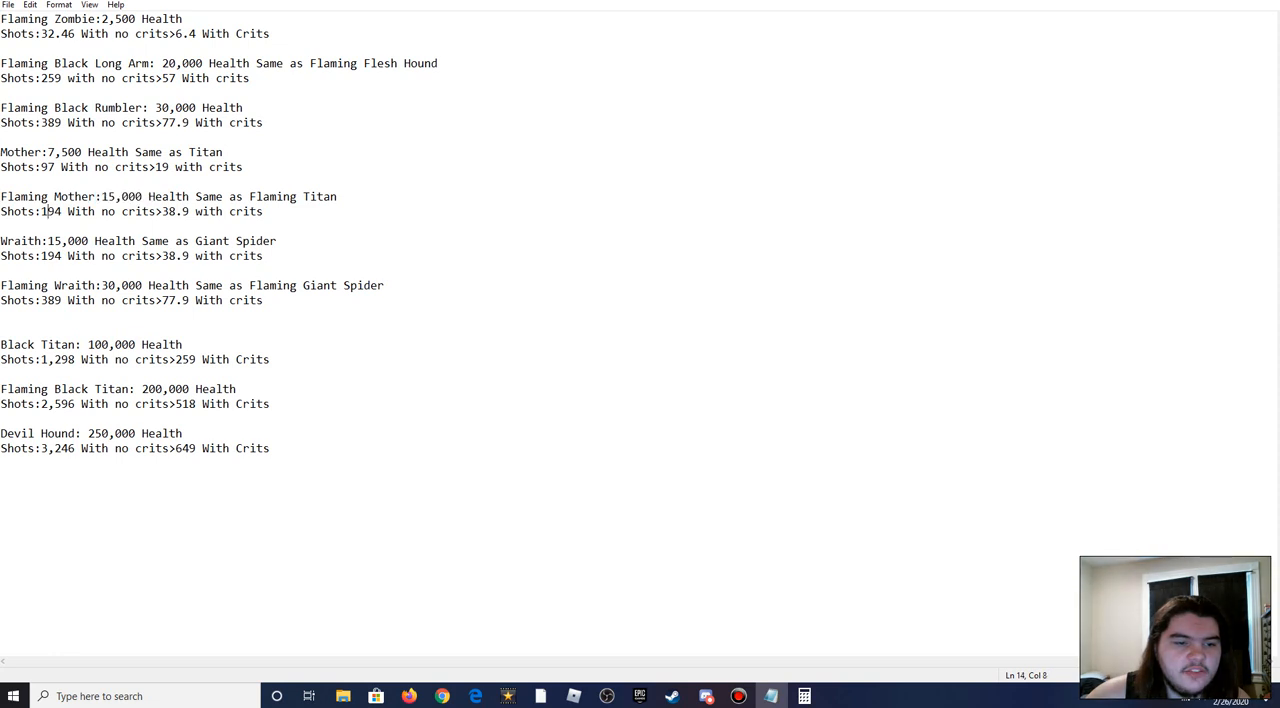
{"action": "left_click_drag", "start_coordinate": [158, 211], "coordinate": [210, 211]}
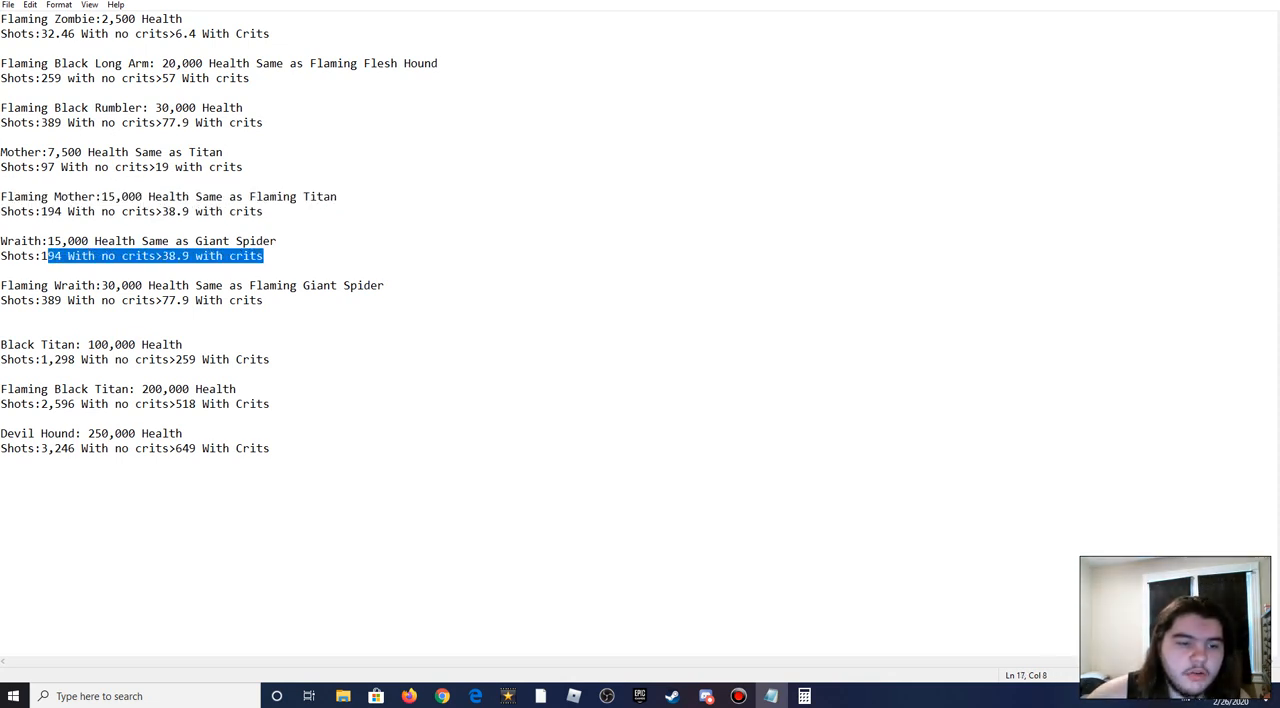
{"action": "left_click", "coordinate": [263, 256]}
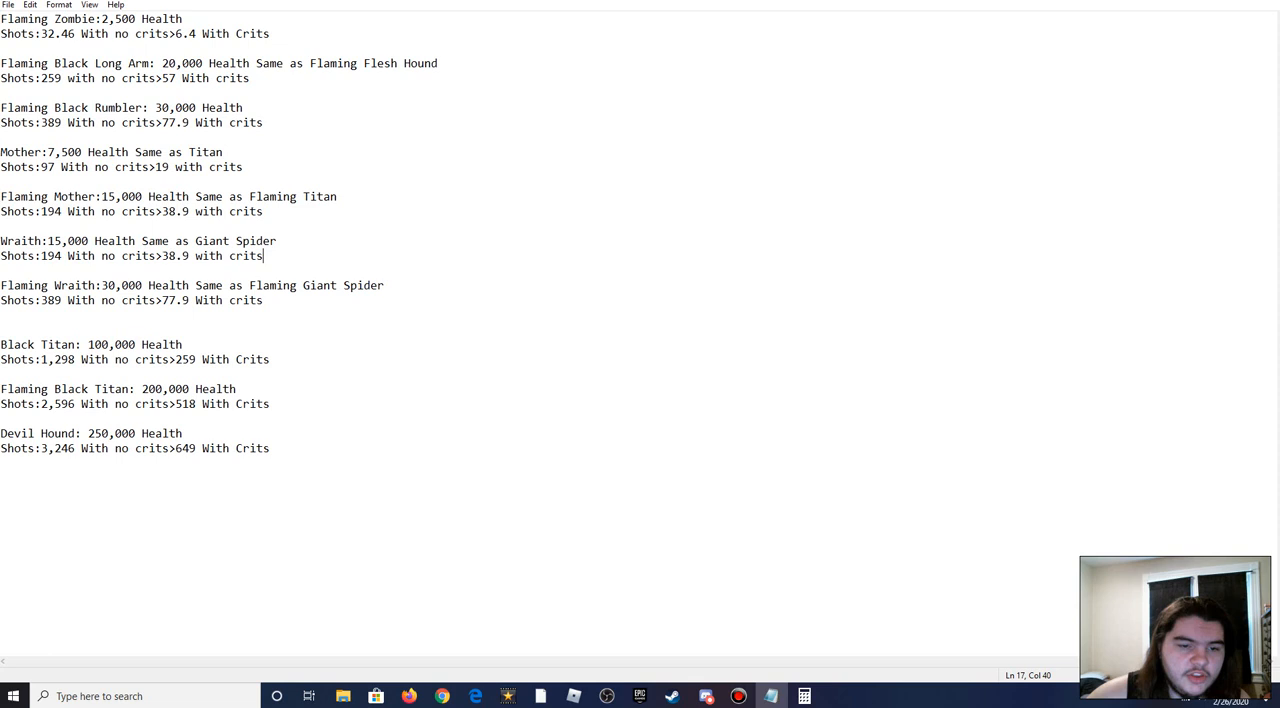
Step: Append damage-boost counts for Flaming Wraith, Black Titan, Flaming Black Titan and Devil Hound (482)
{"action": "left_click_drag", "start_coordinate": [103, 285], "coordinate": [217, 285]}
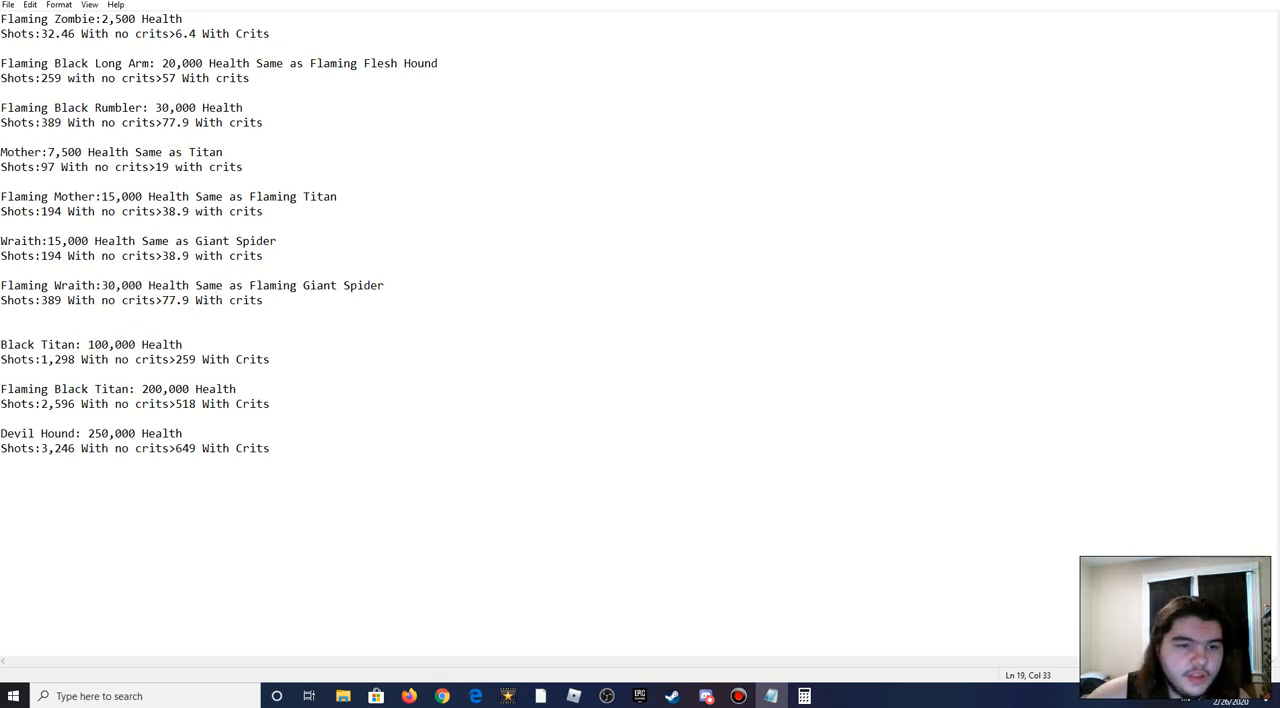
{"action": "left_click", "coordinate": [100, 300]}
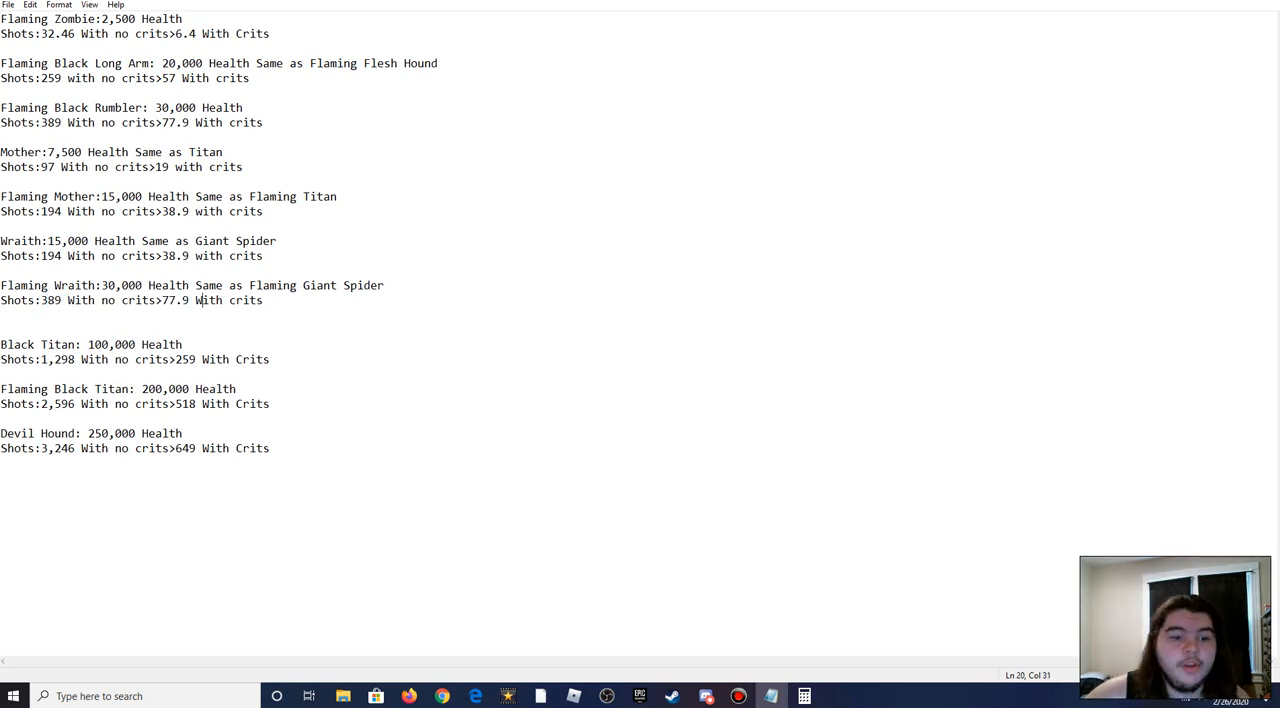
{"action": "double_click", "coordinate": [58, 359]}
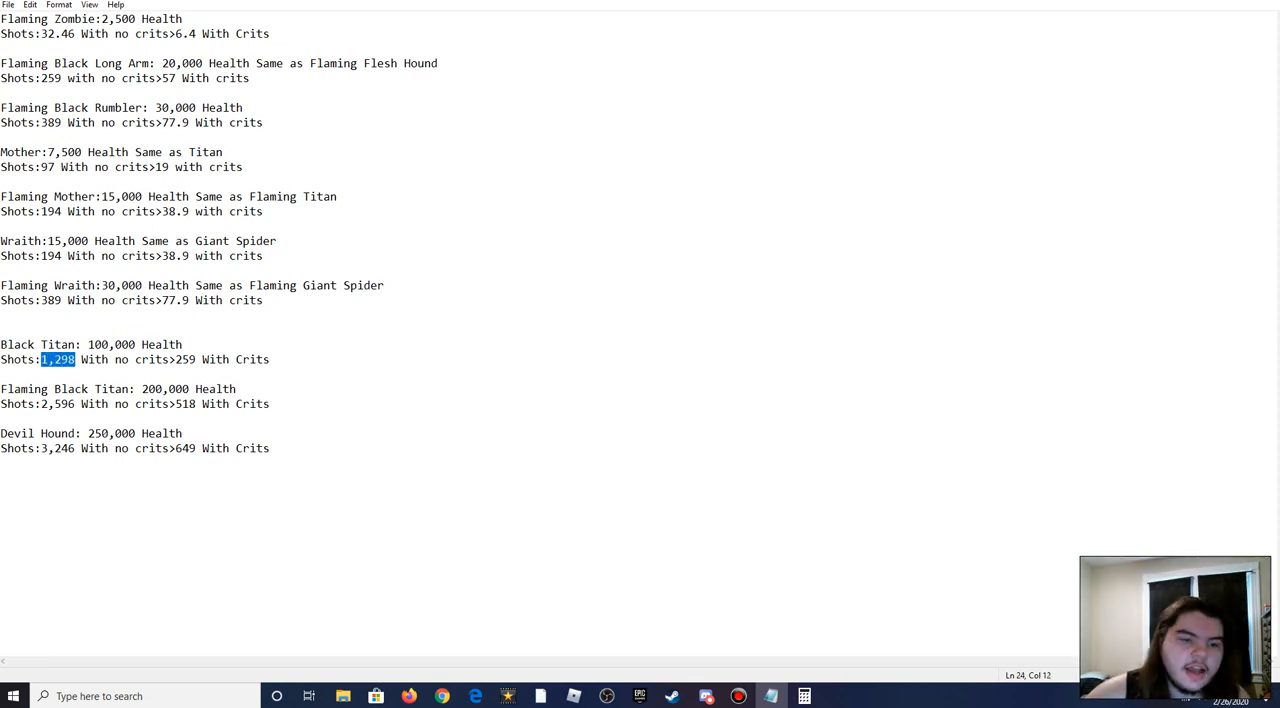
{"action": "double_click", "coordinate": [184, 359]}
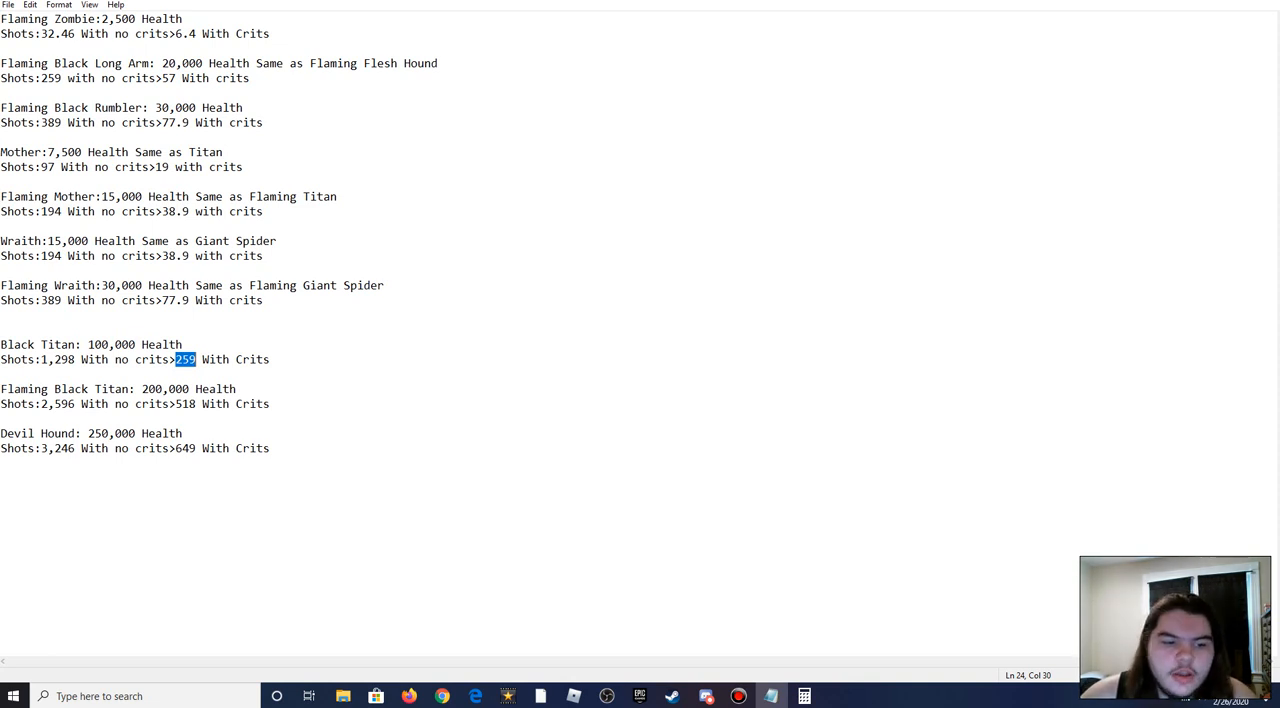
{"action": "double_click", "coordinate": [57, 403]}
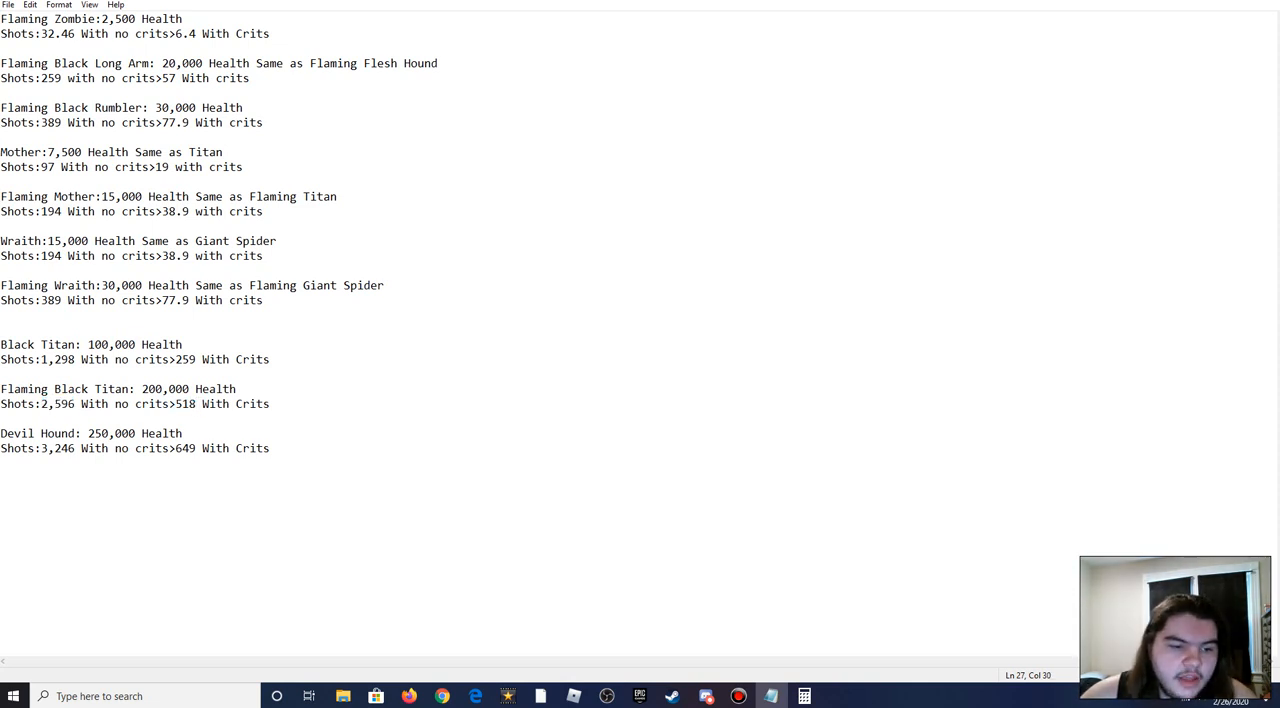
{"action": "double_click", "coordinate": [57, 448]}
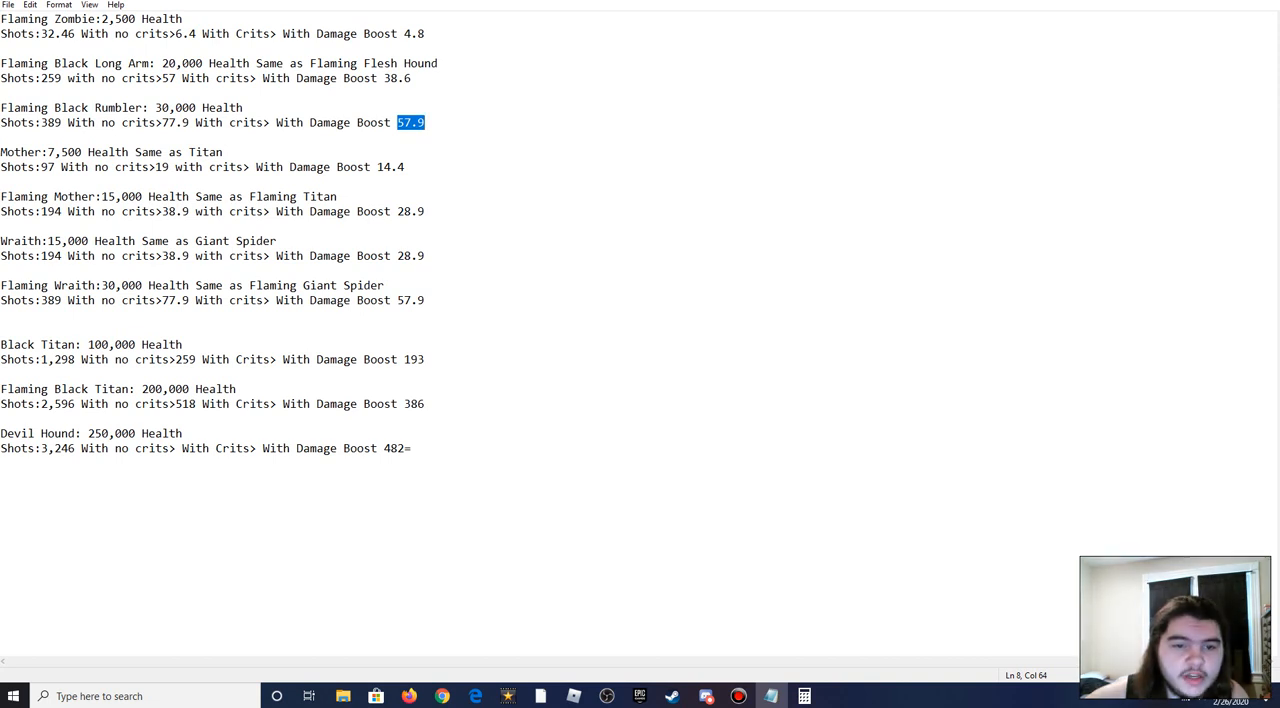
Step: Enter 698 as Devil Hound's with-crits shot count, ahead of the 482 damage-boost value
{"action": "left_click", "coordinate": [398, 211]}
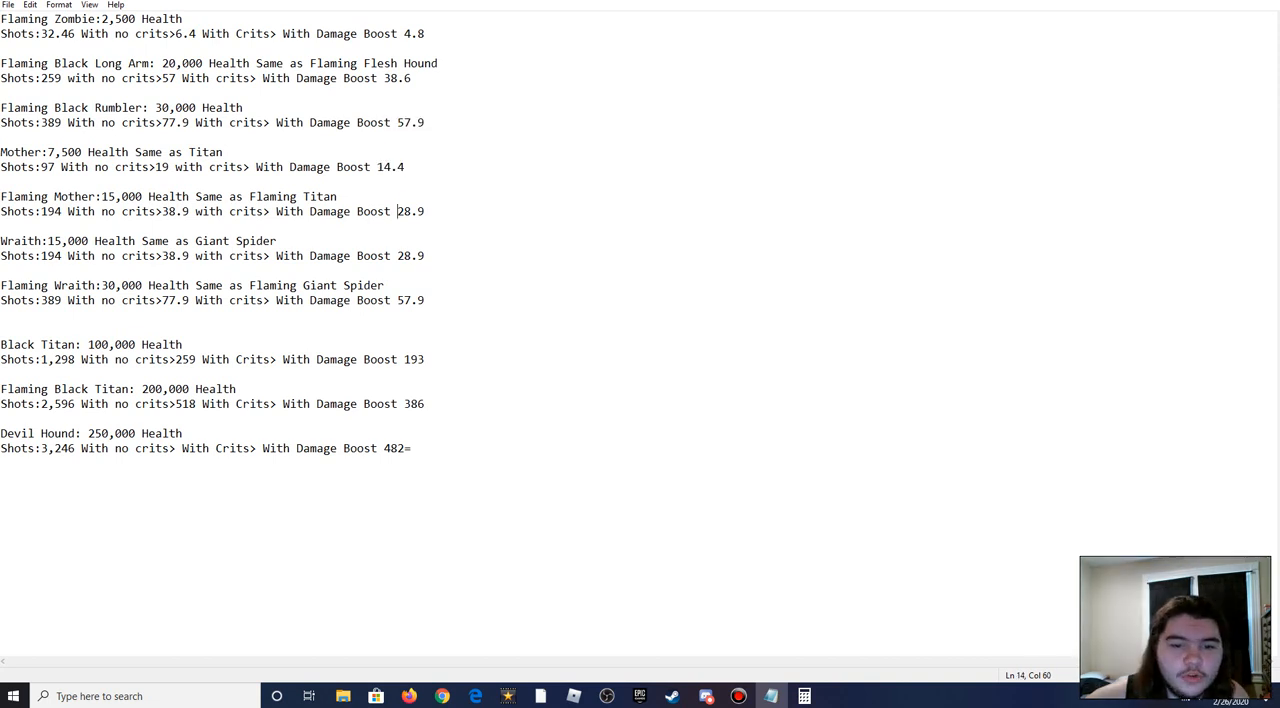
{"action": "double_click", "coordinate": [411, 300]}
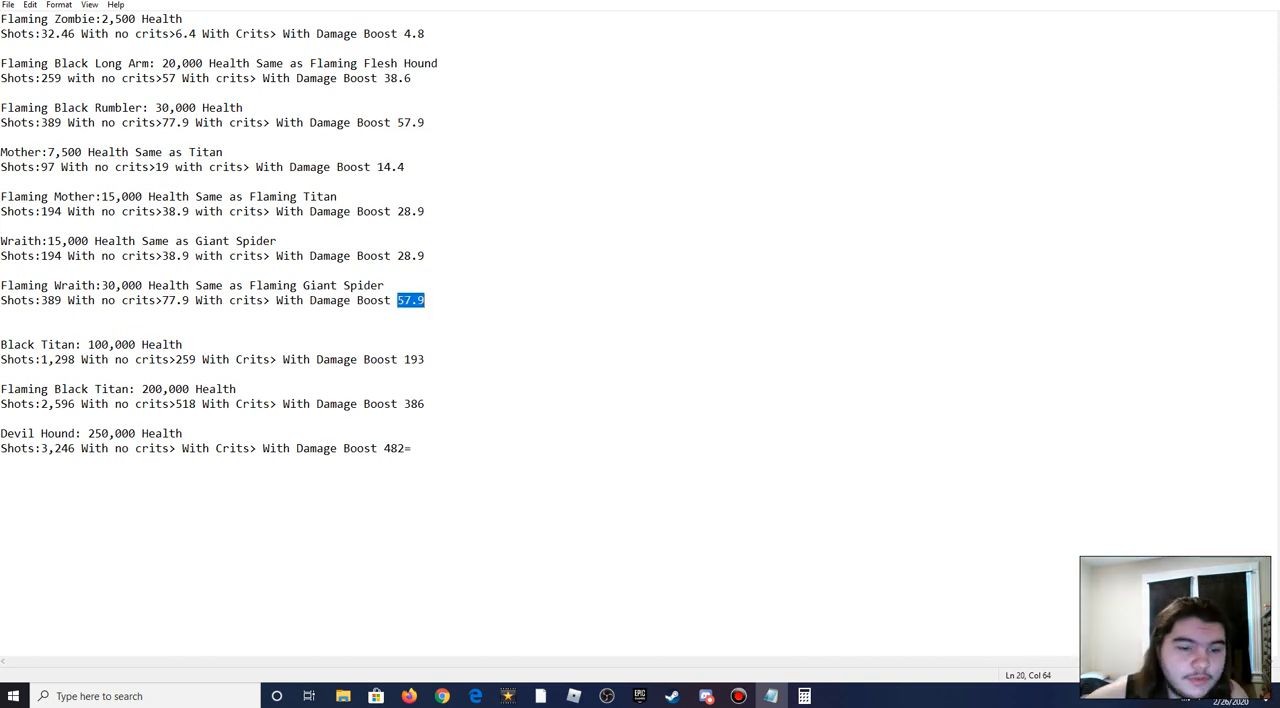
{"action": "double_click", "coordinate": [175, 300]}
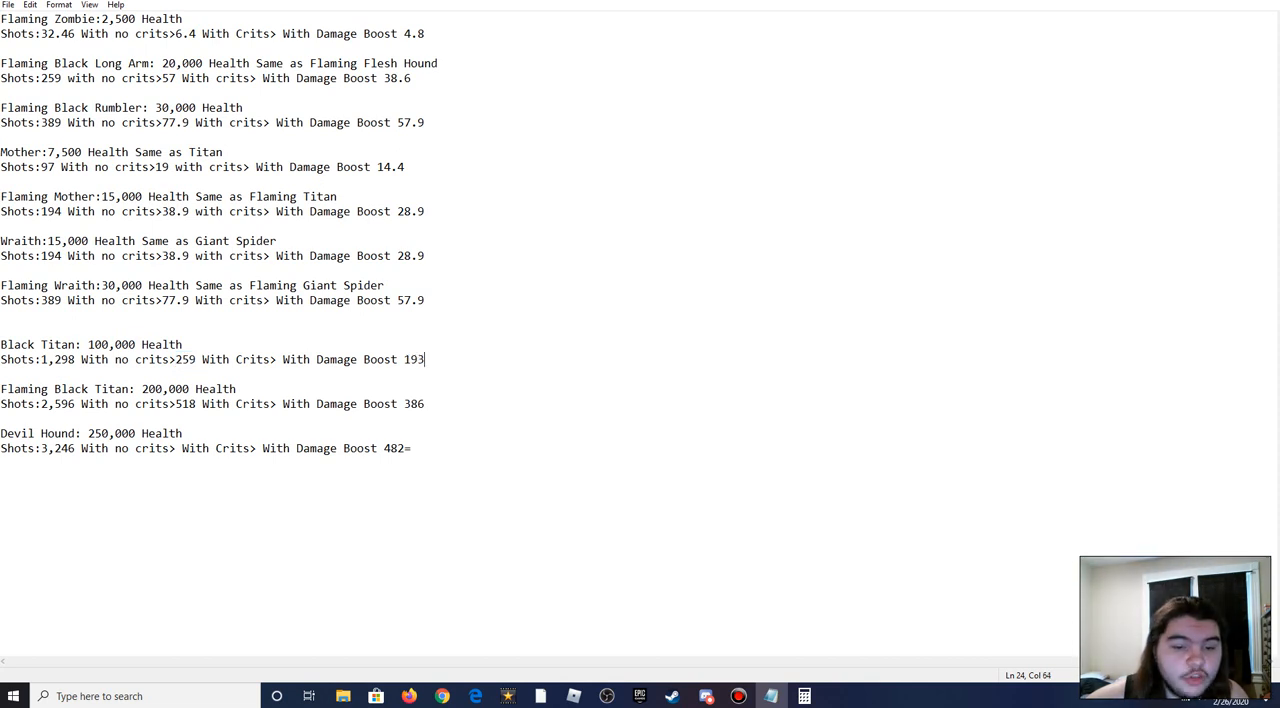
{"action": "double_click", "coordinate": [187, 403]}
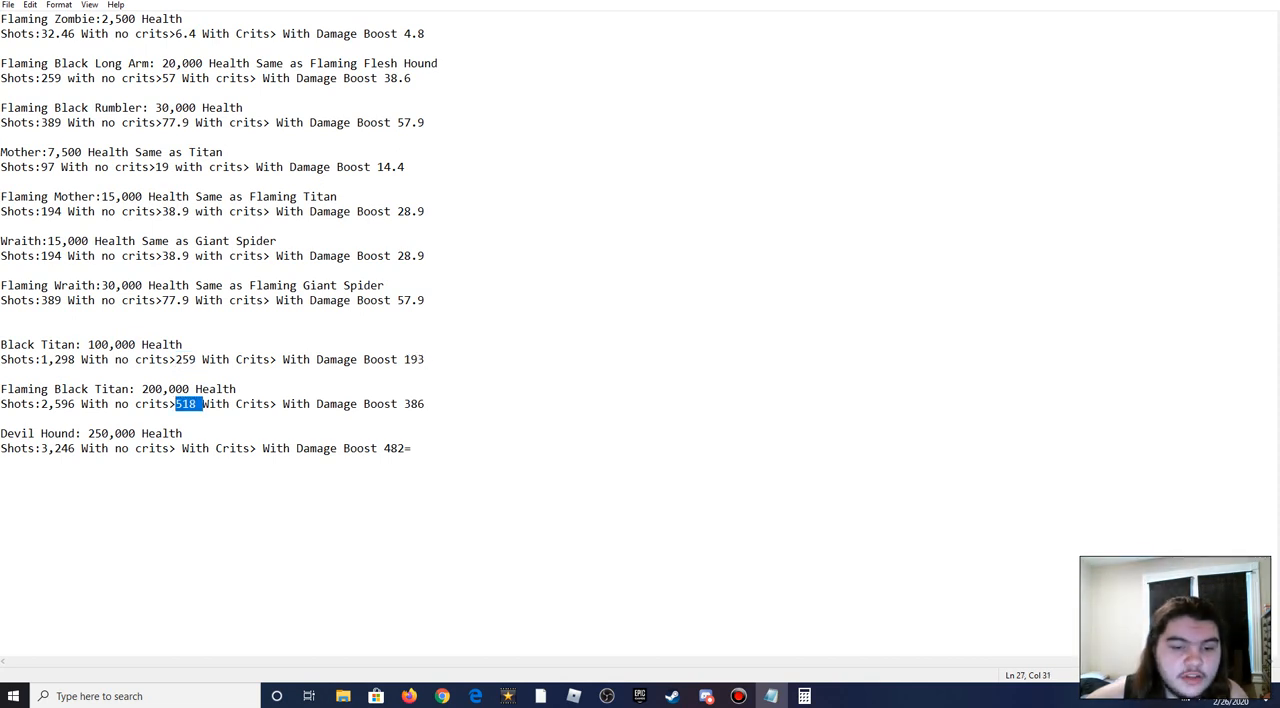
{"action": "left_click", "coordinate": [408, 448]}
{"action": "type", "text": " 698"}
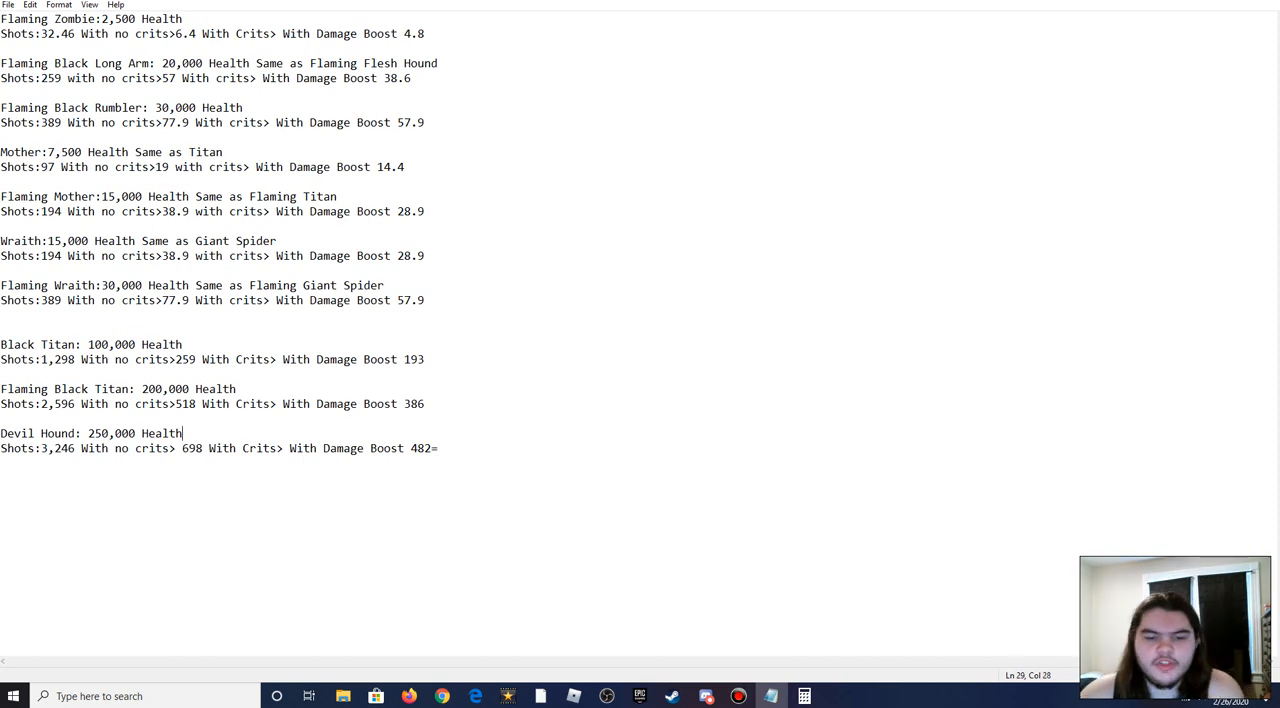
Step: Delete the stray '=' after Devil Hound's 482 damage-boost value
{"action": "double_click", "coordinate": [421, 448]}
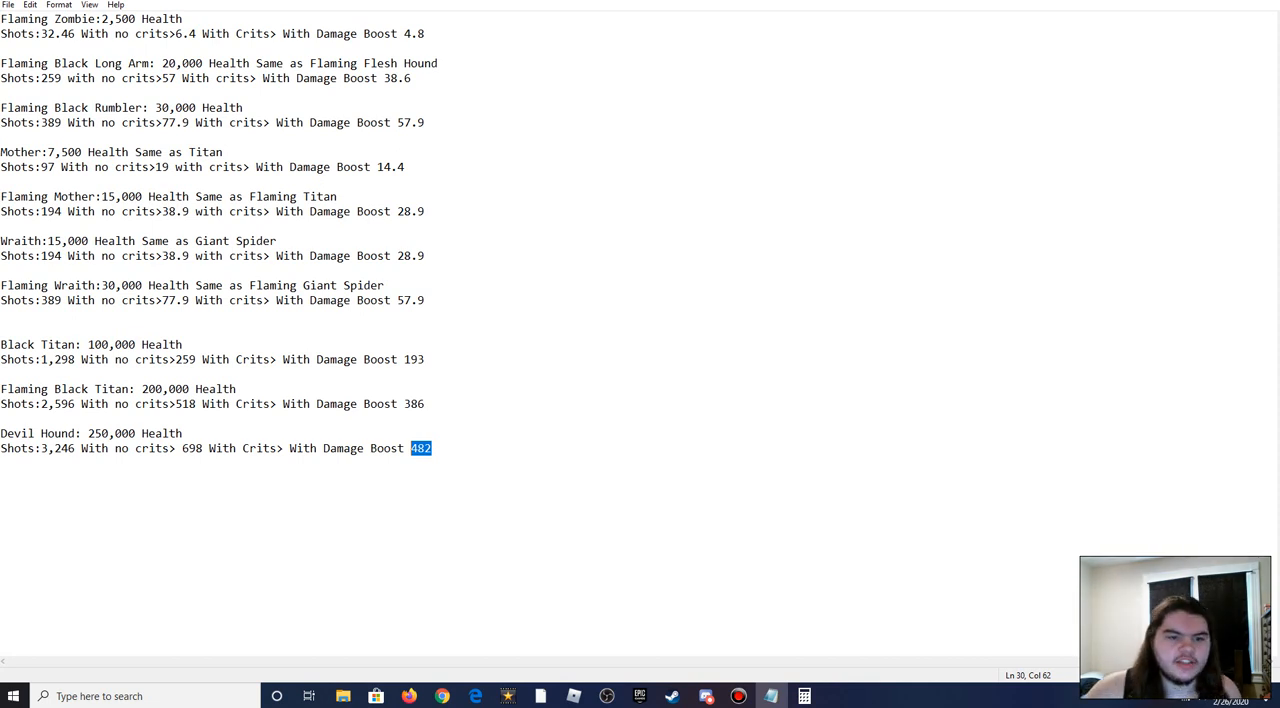
{"action": "left_click_drag", "start_coordinate": [411, 447], "coordinate": [256, 255]}
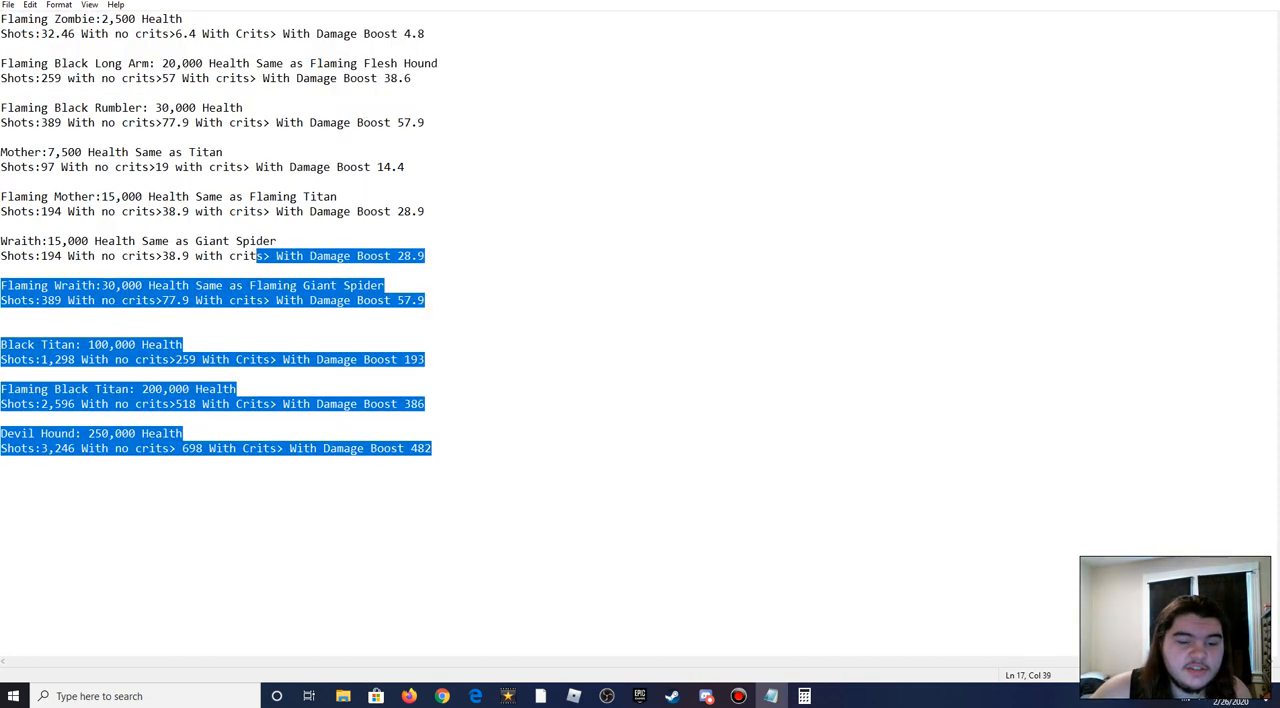
{"action": "left_click", "coordinate": [432, 448]}
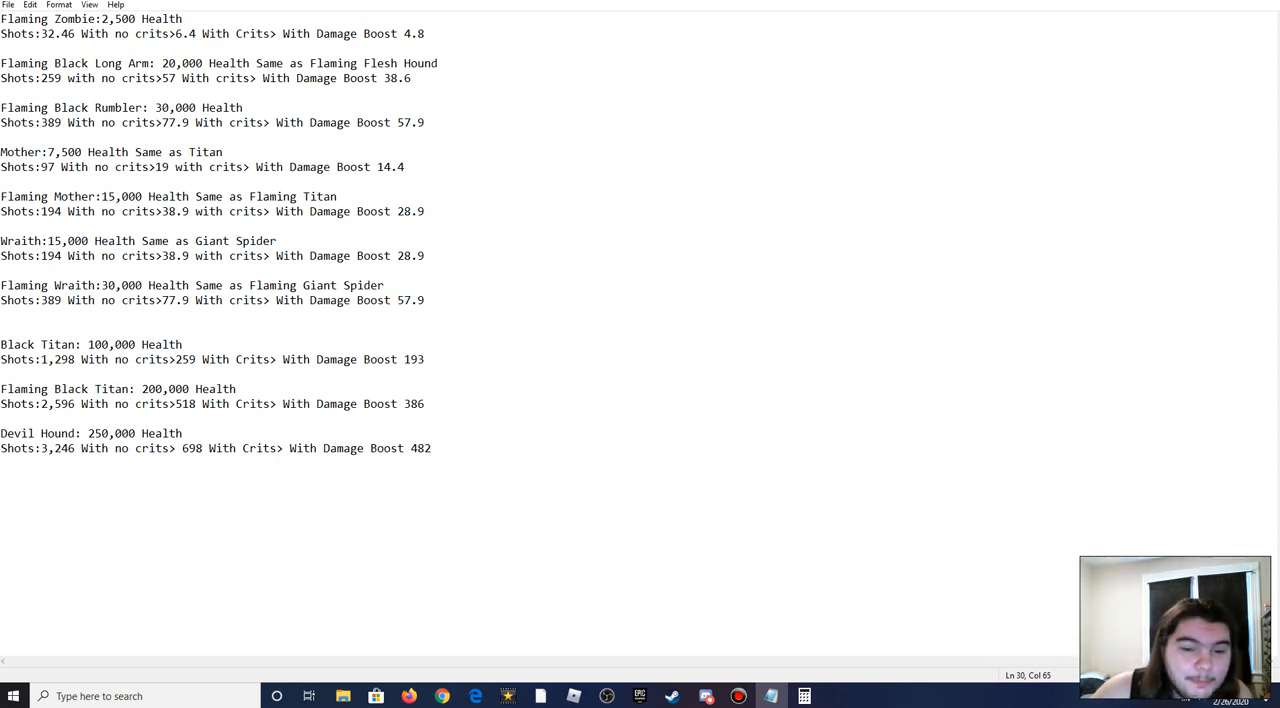
{"action": "double_click", "coordinate": [411, 359]}
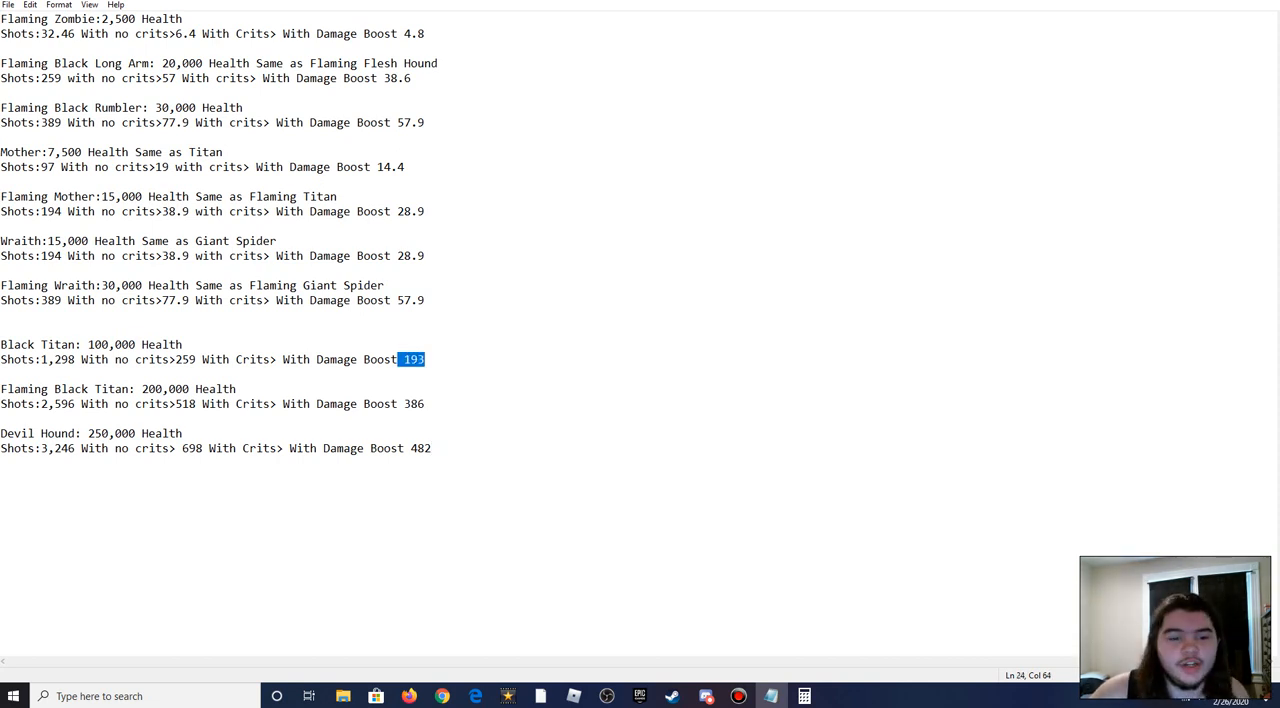